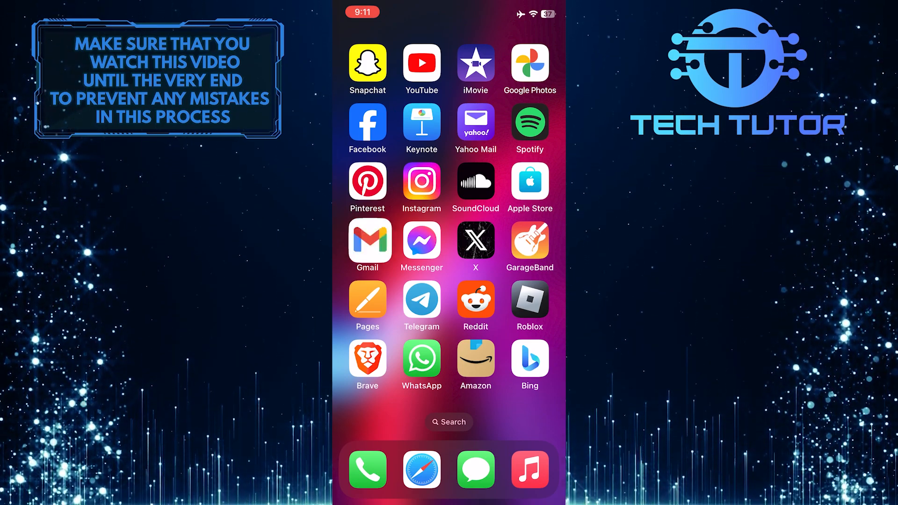
# Launch Gmail from the Home Screen to its Primary inbox
pyautogui.click(366, 240)
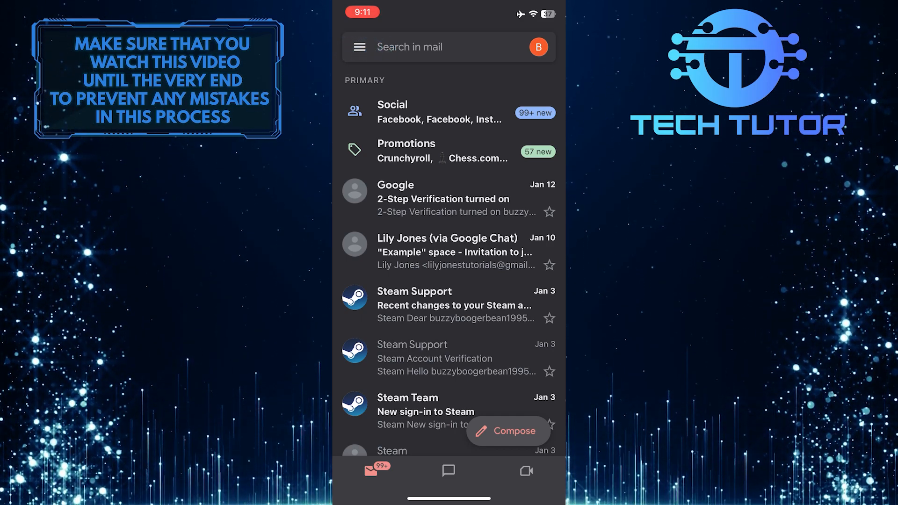
# Reach Gmail Settings through the main navigation menu
pyautogui.click(359, 47)
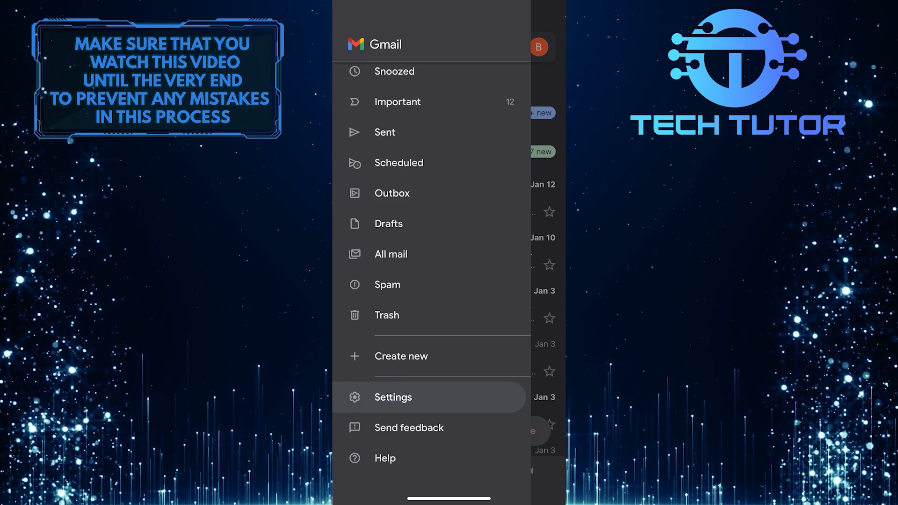
pyautogui.click(393, 397)
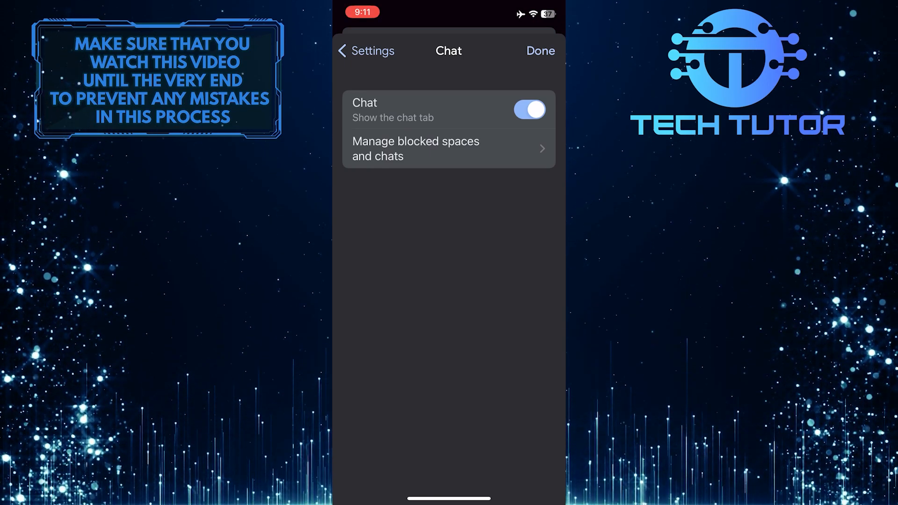
# Switch off the Chat tab, confirm 'Turn off', and return to the inbox
pyautogui.click(528, 110)
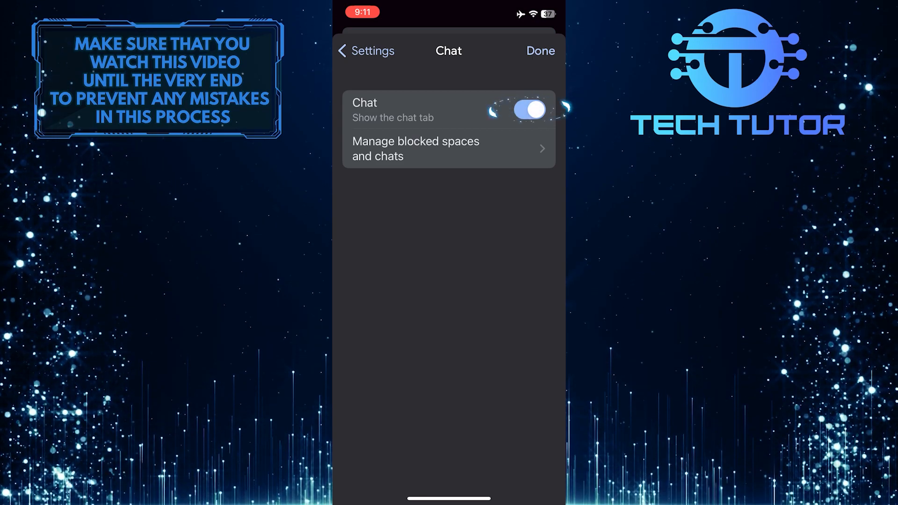
pyautogui.click(527, 109)
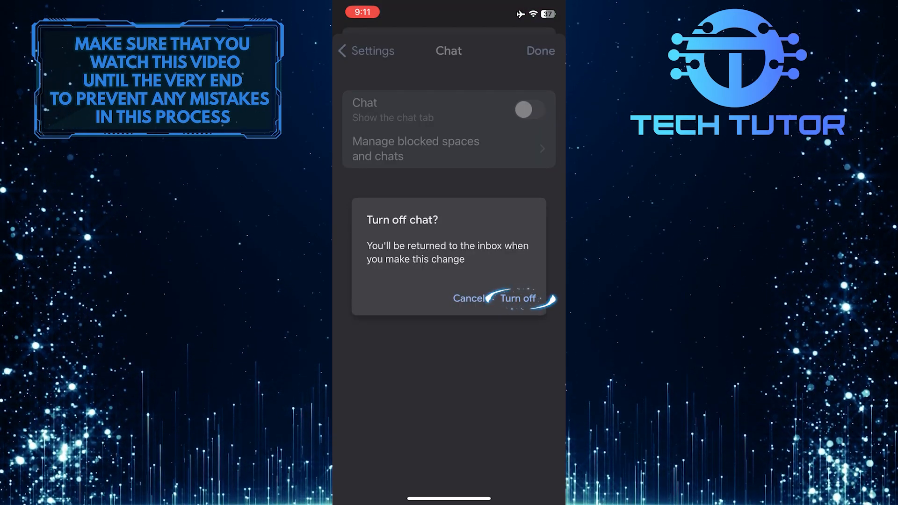
pyautogui.click(518, 298)
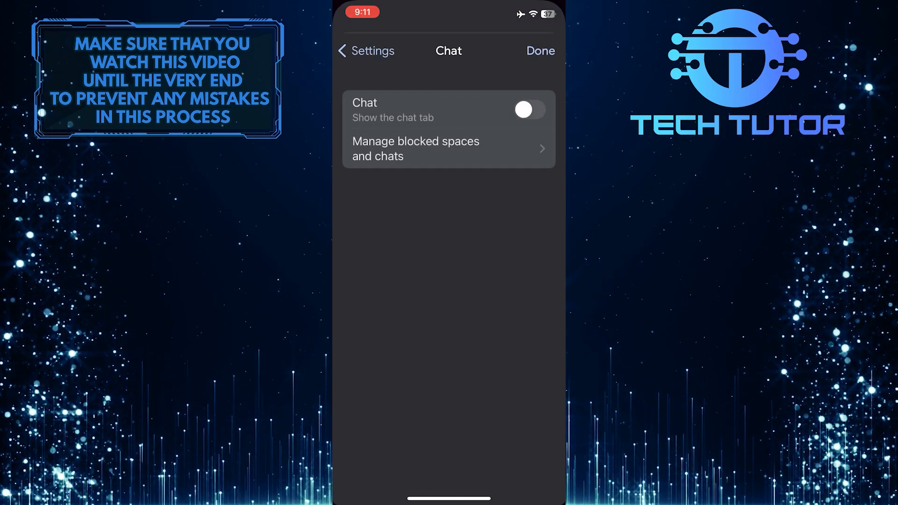
pyautogui.click(539, 51)
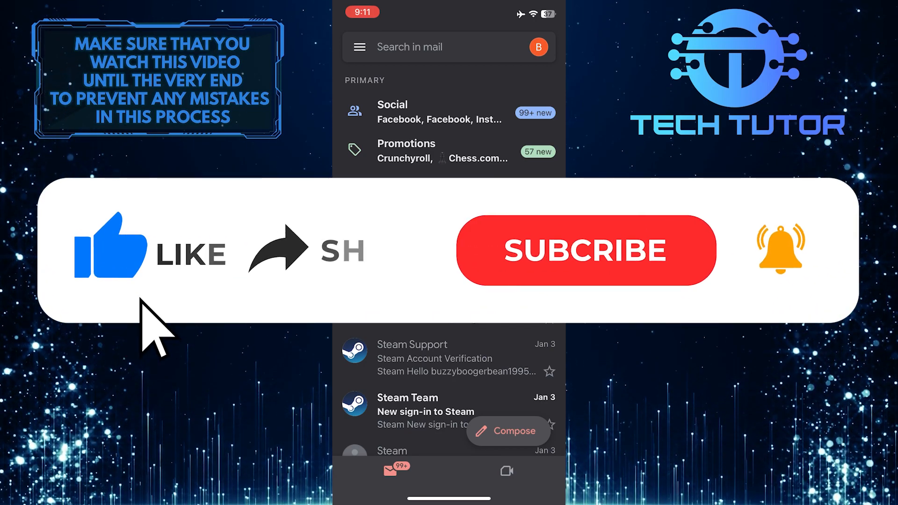
pyautogui.moveTo(297, 280)
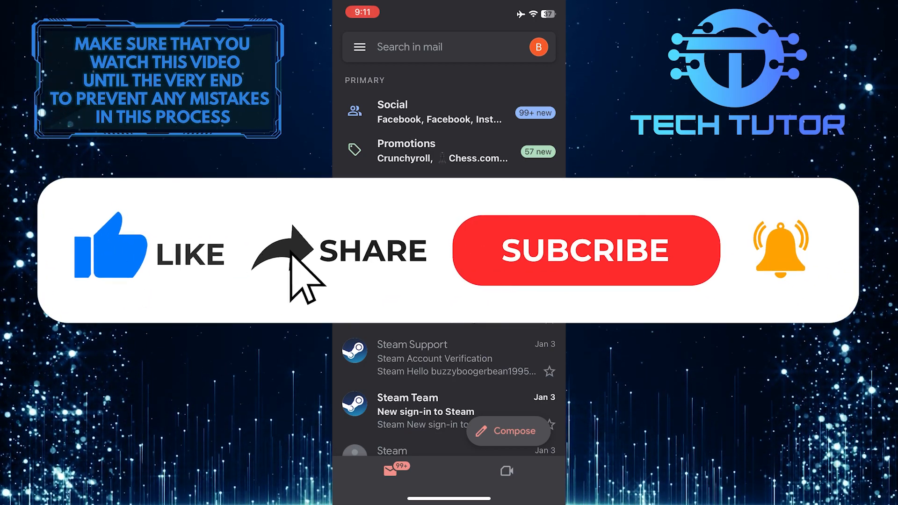